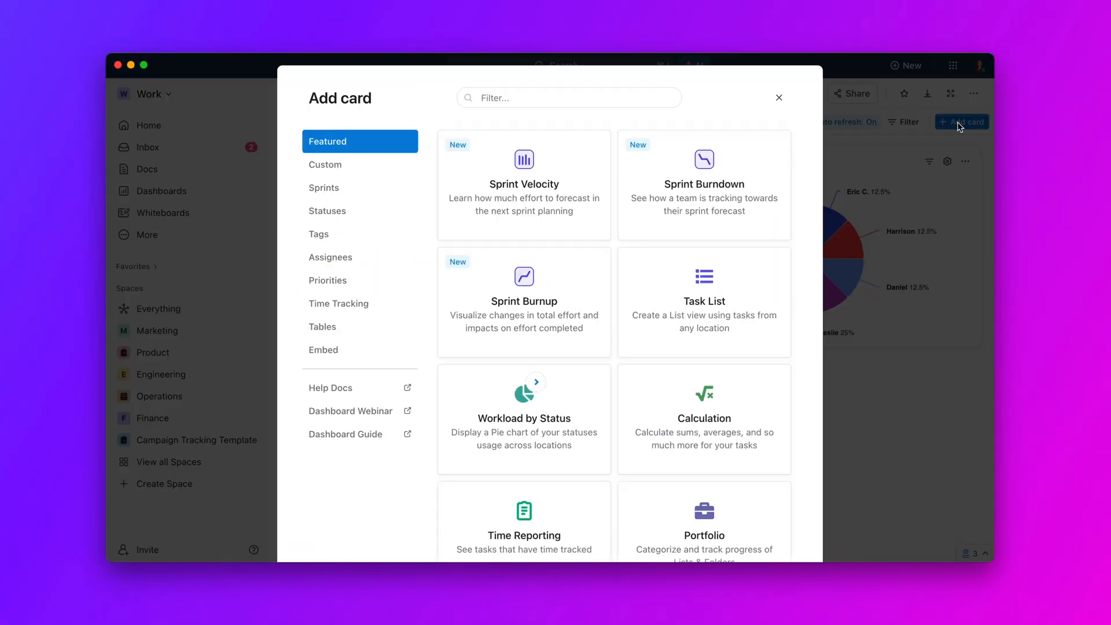
Add a Task List card and browse Marketing > Blogs for its location
click(704, 301)
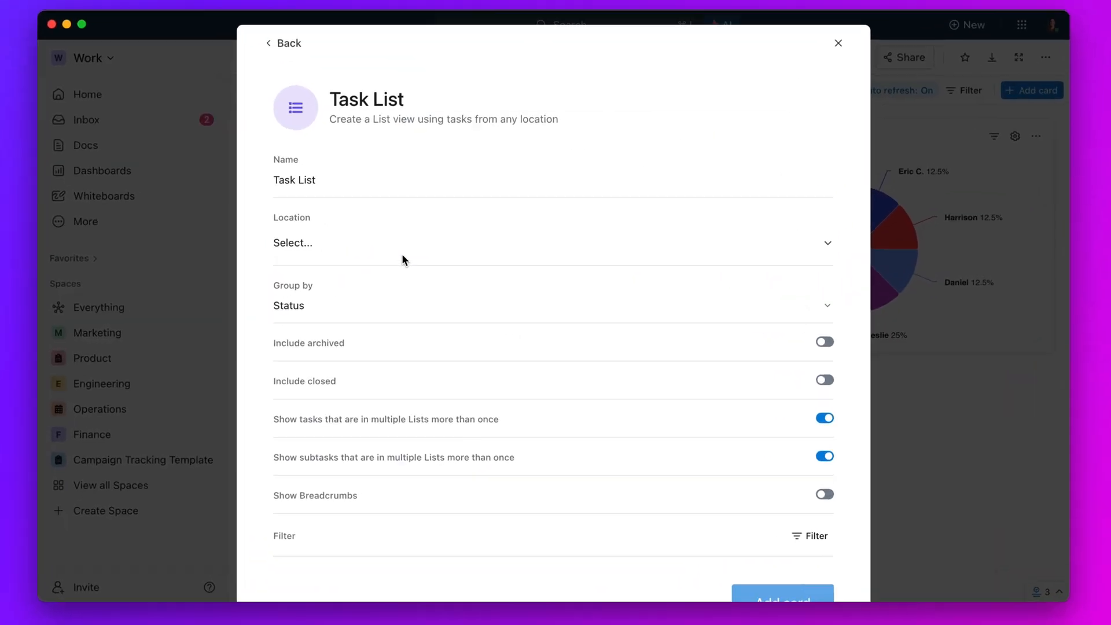
click(551, 227)
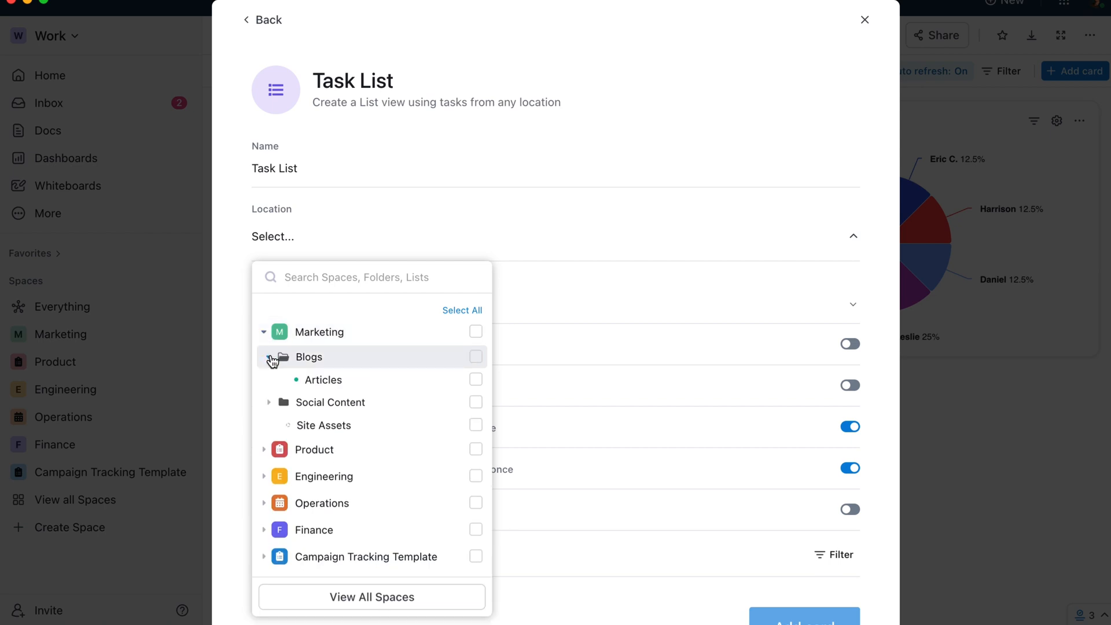
click(308, 356)
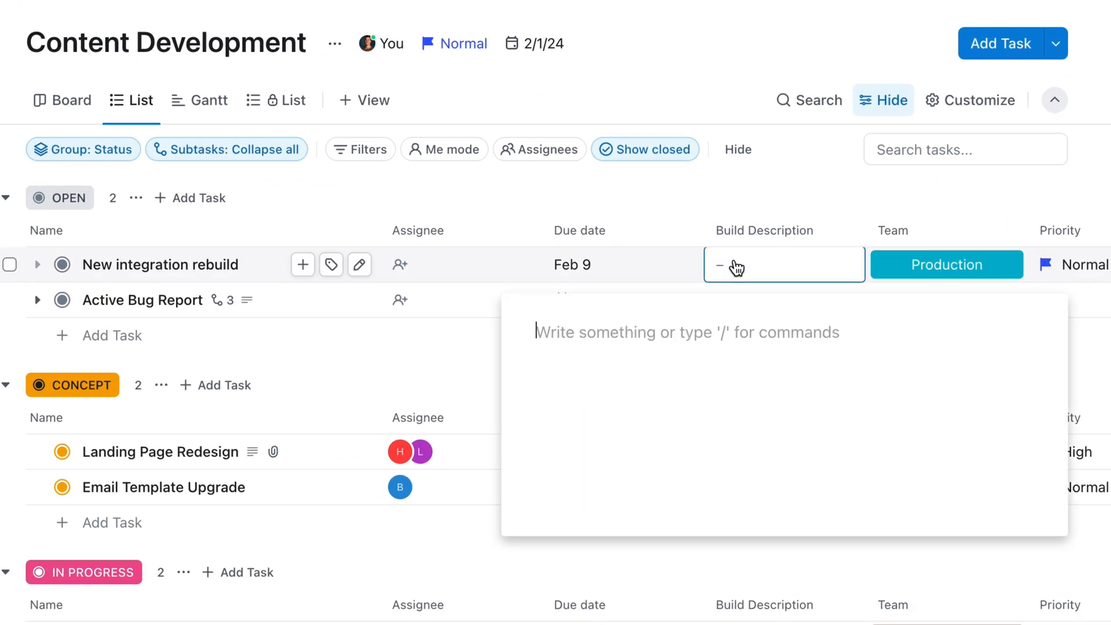
Add a bulleted list to the Build Description and give the intro line a Blue Badge
text(/bu)
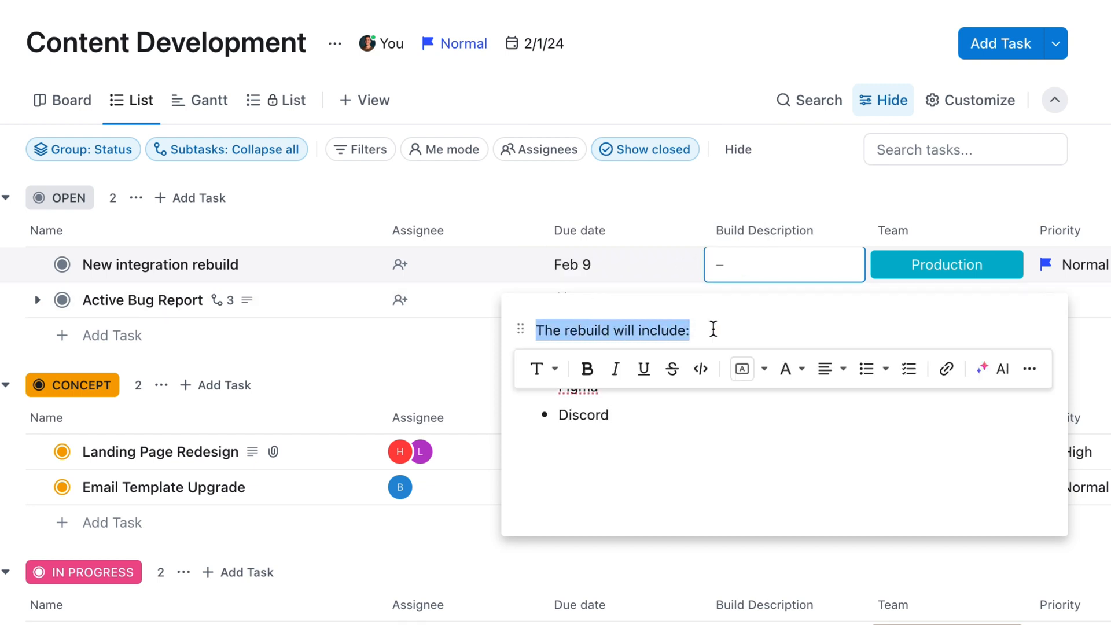
click(742, 369)
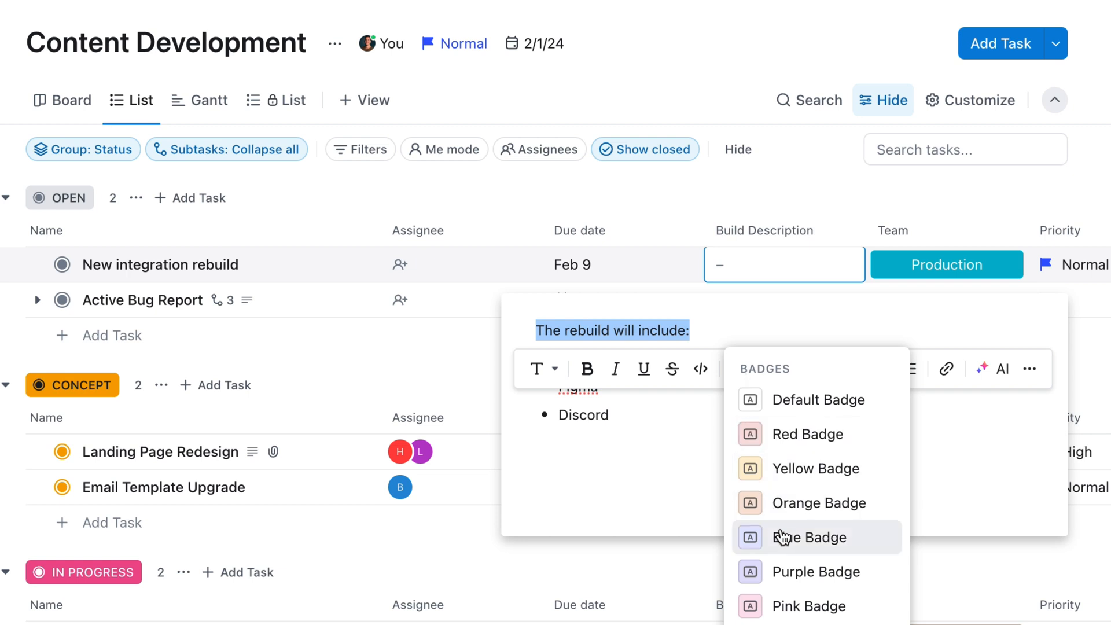
click(544, 368)
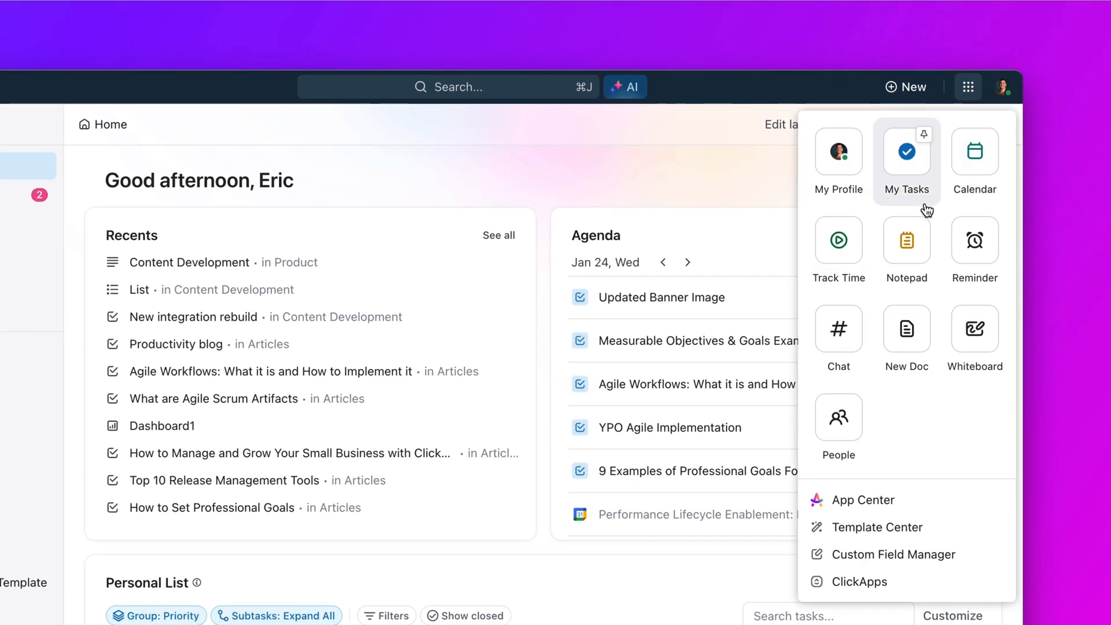
In Custom Field Manager, merge the Participants and Submitted by fields into Submitted by
click(893, 555)
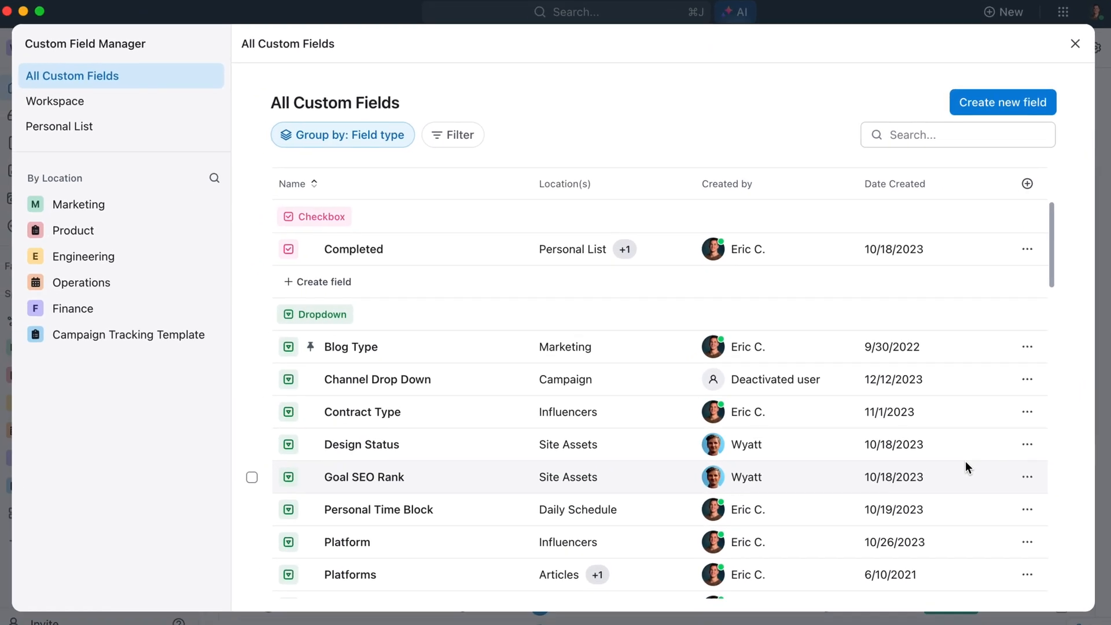
scroll(down, 3)
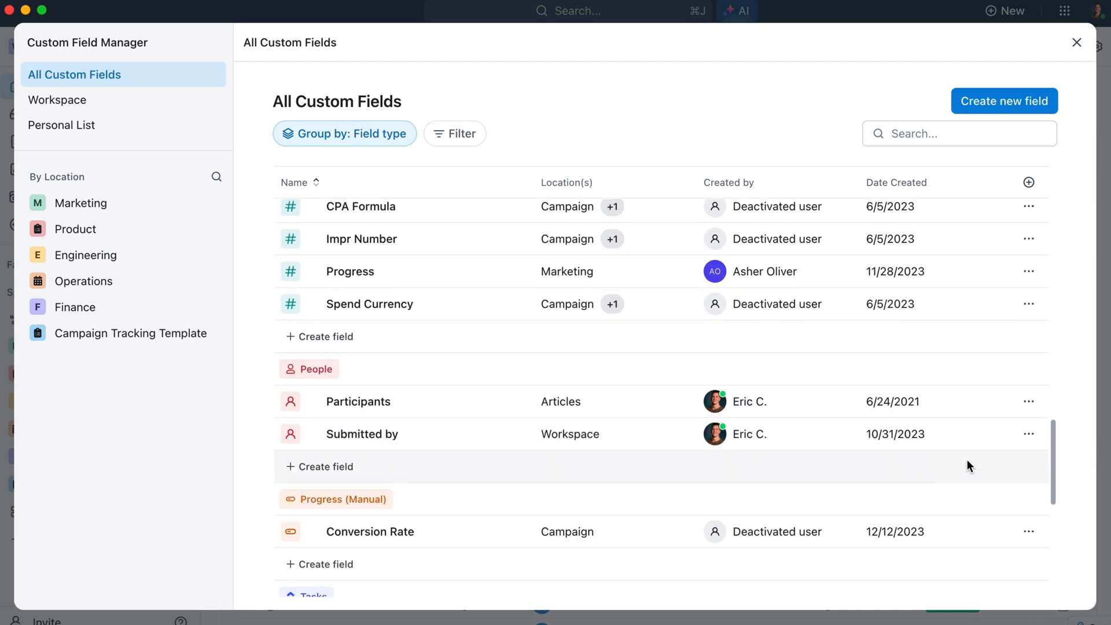
click(253, 402)
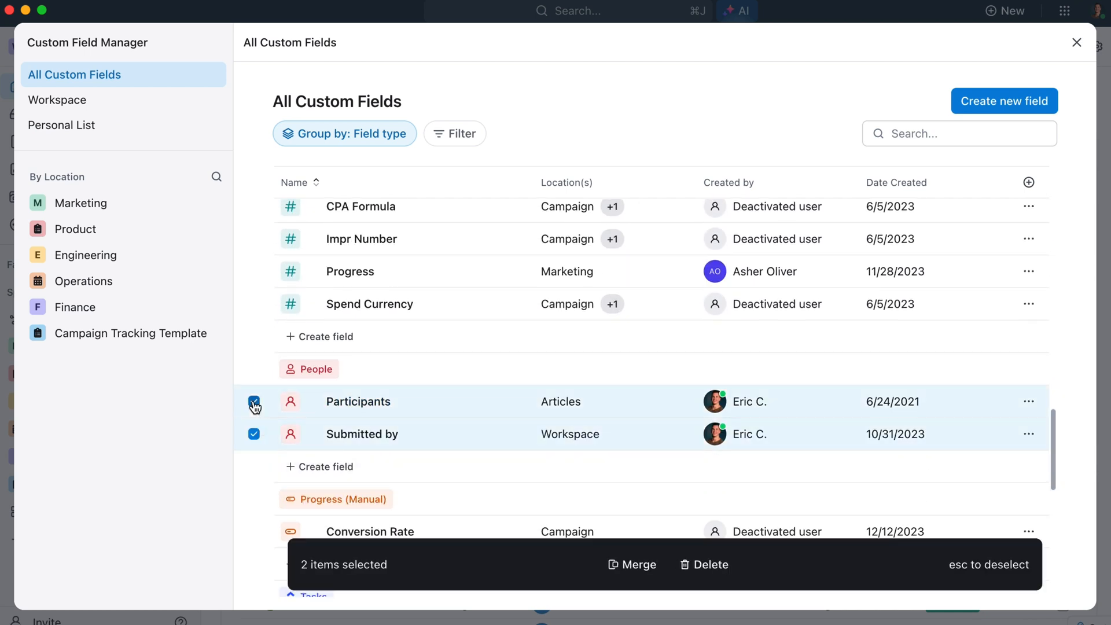
click(633, 565)
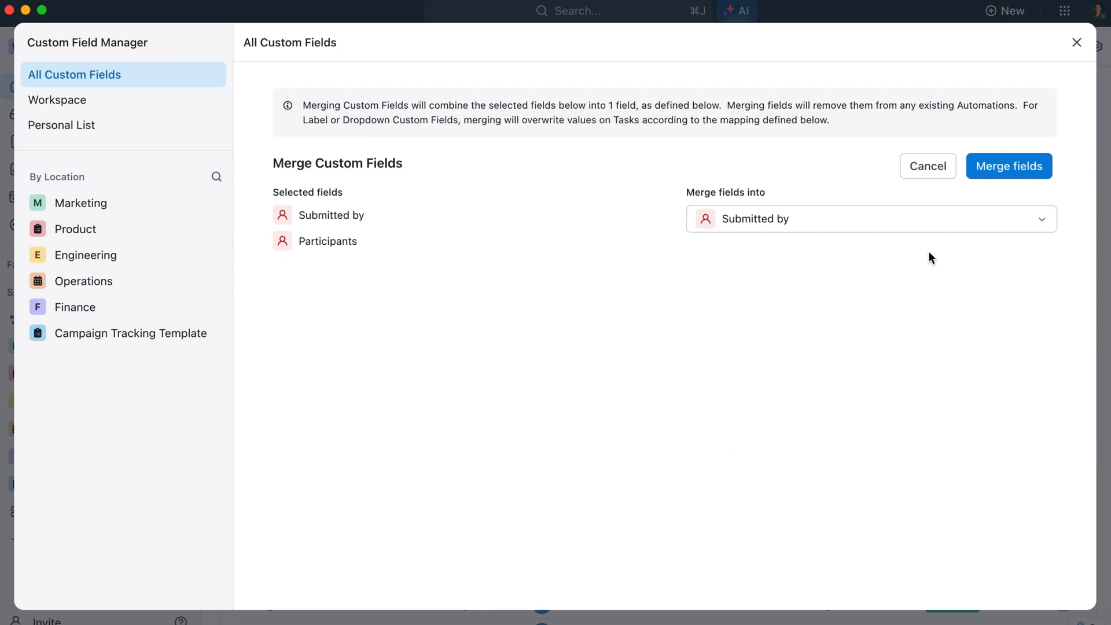
click(1009, 166)
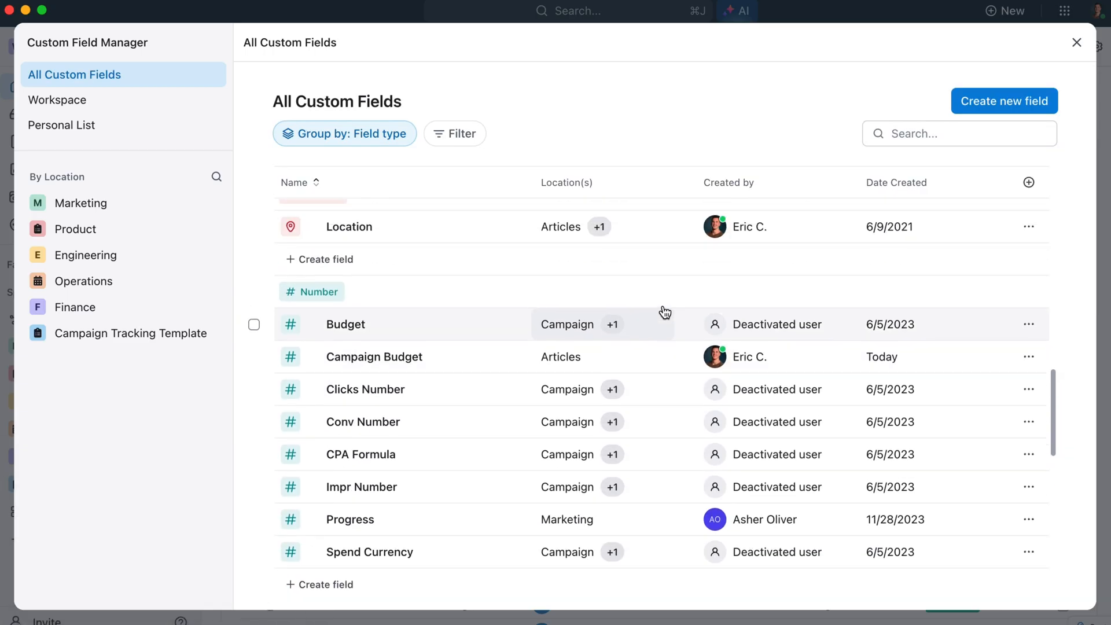
Convert the Campaign Budget field from Number to Money and confirm
click(1029, 324)
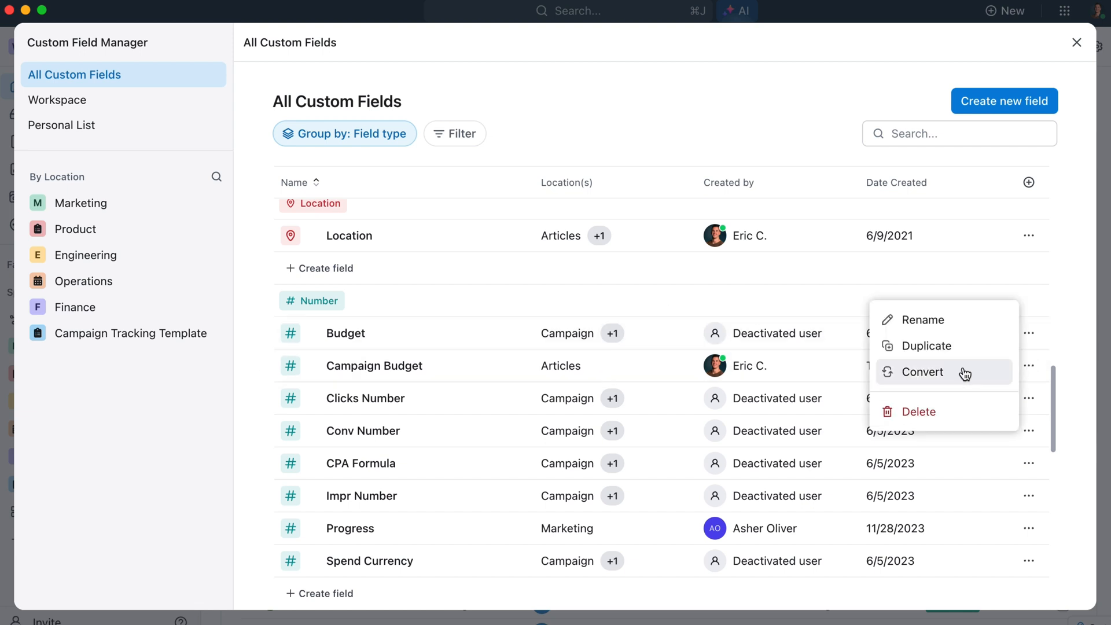
click(922, 372)
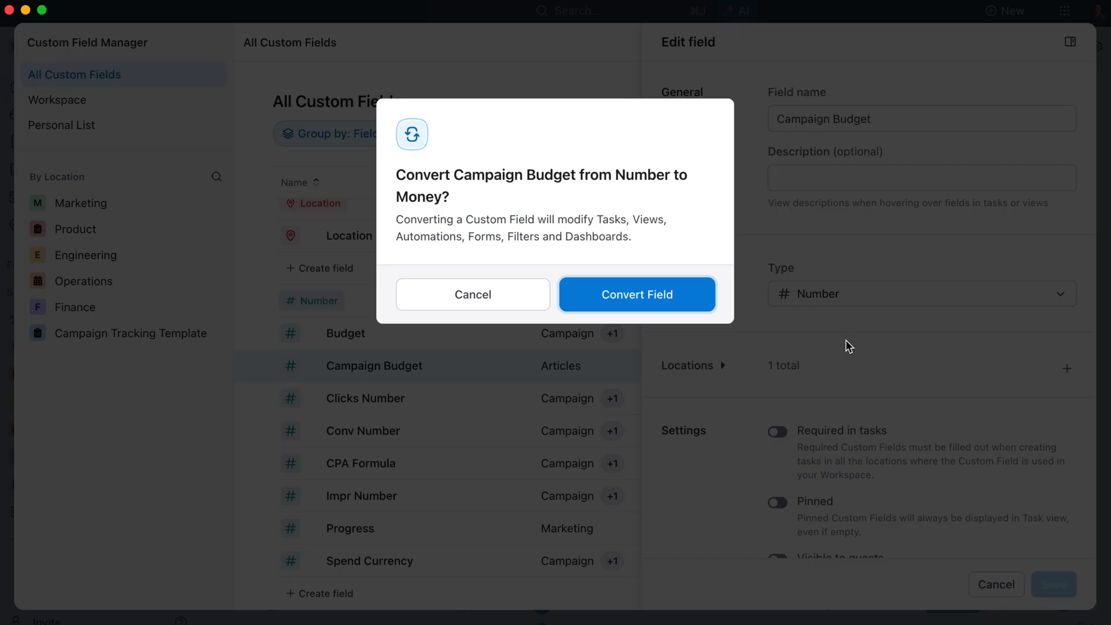
click(638, 294)
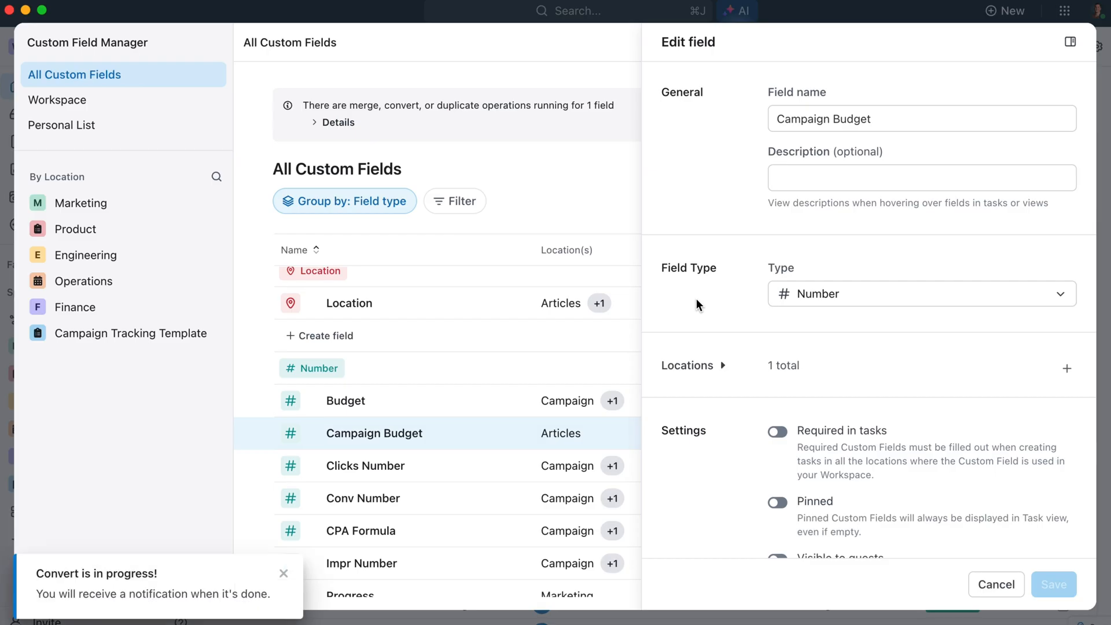